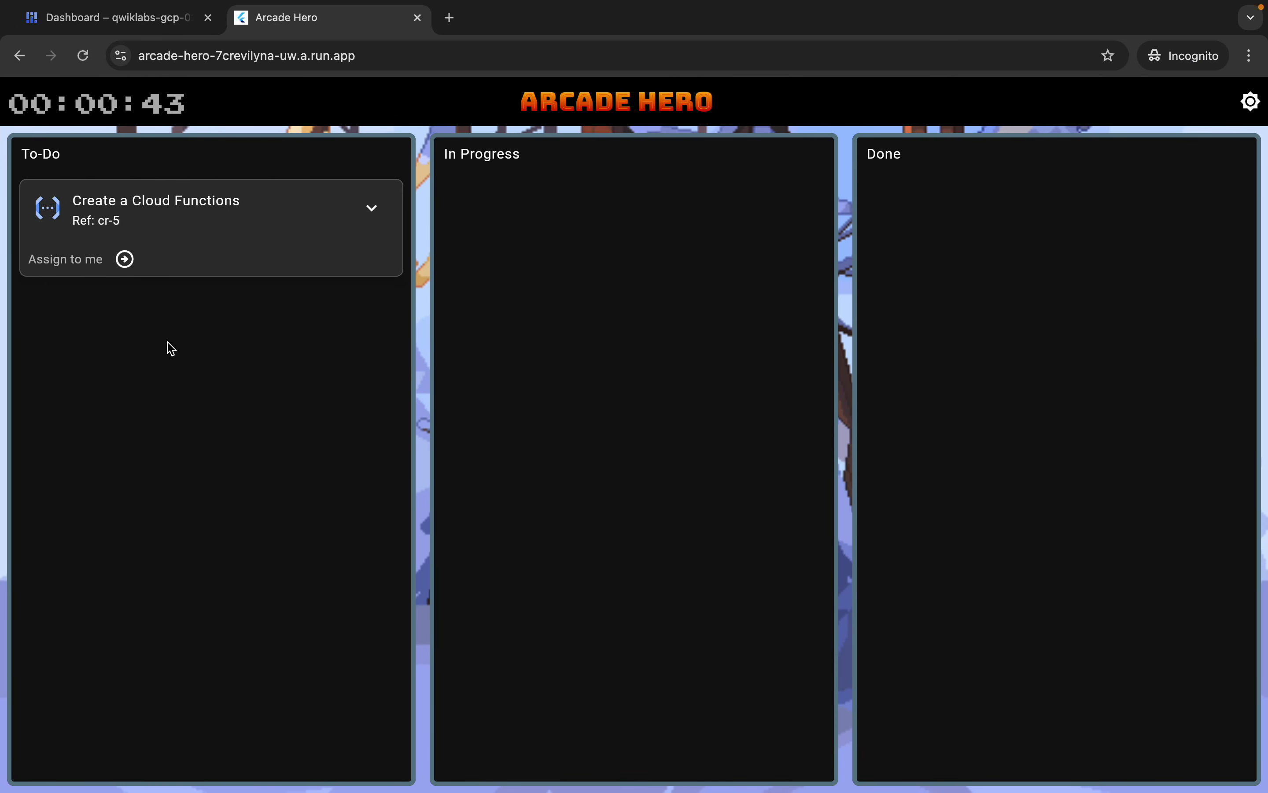
Assign the Create a Cloud Functions ticket in the To-Do column to yourself
left_click(124, 259)
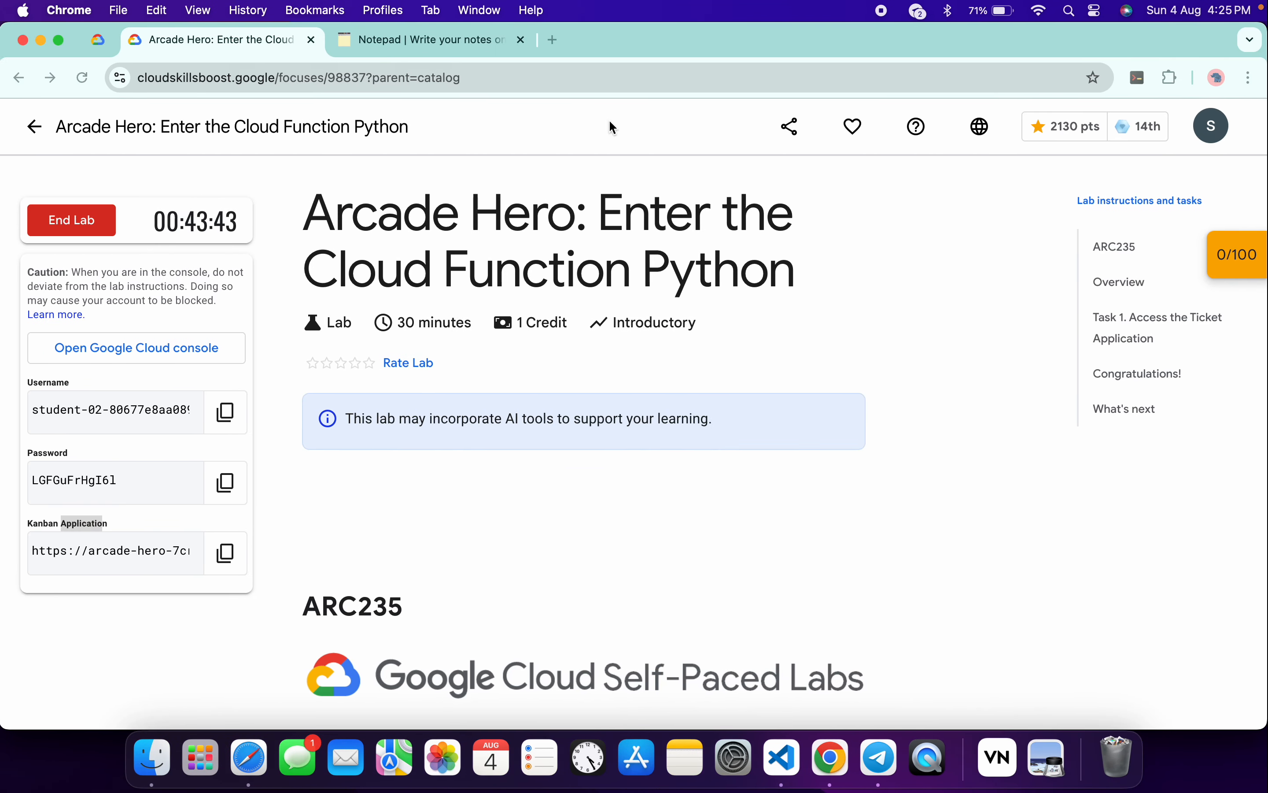
Fill in REGION=us-west1 on the export line of the saved shell commands
left_click(430, 39)
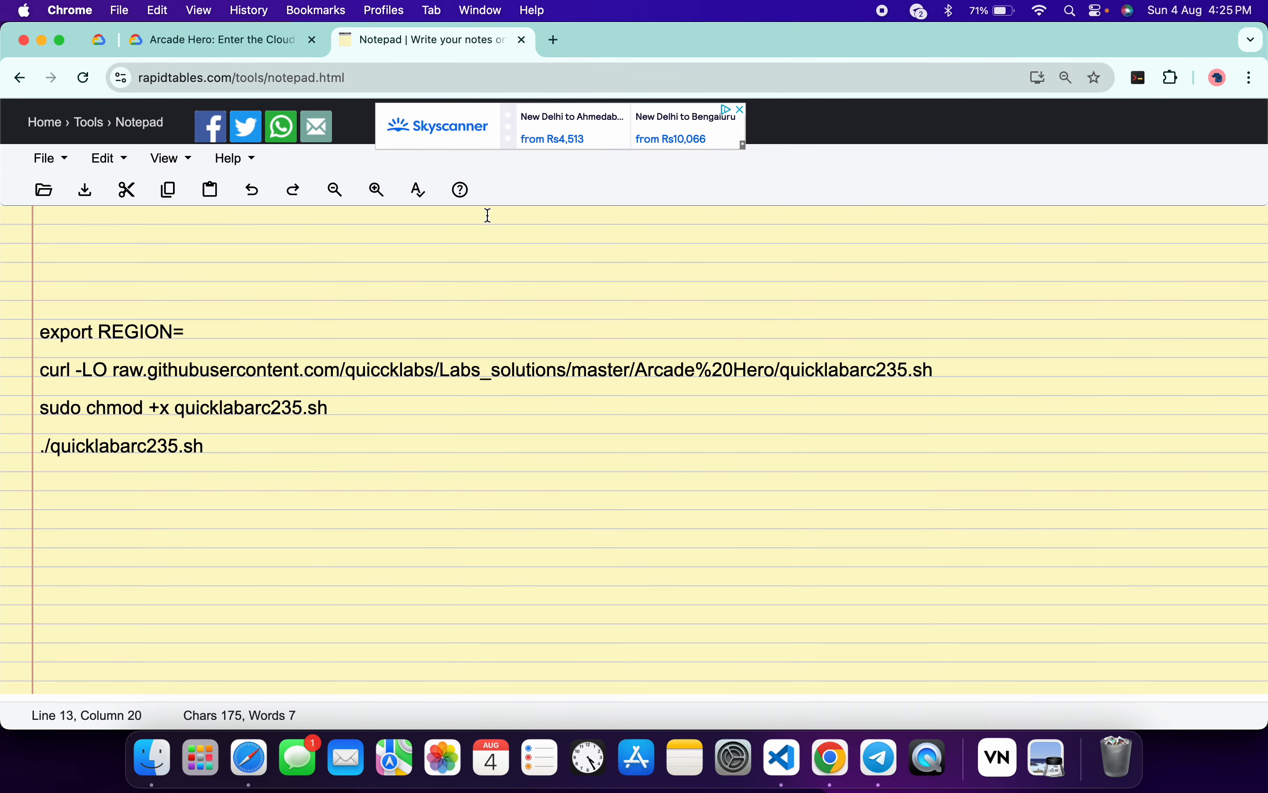
type("us-west1")
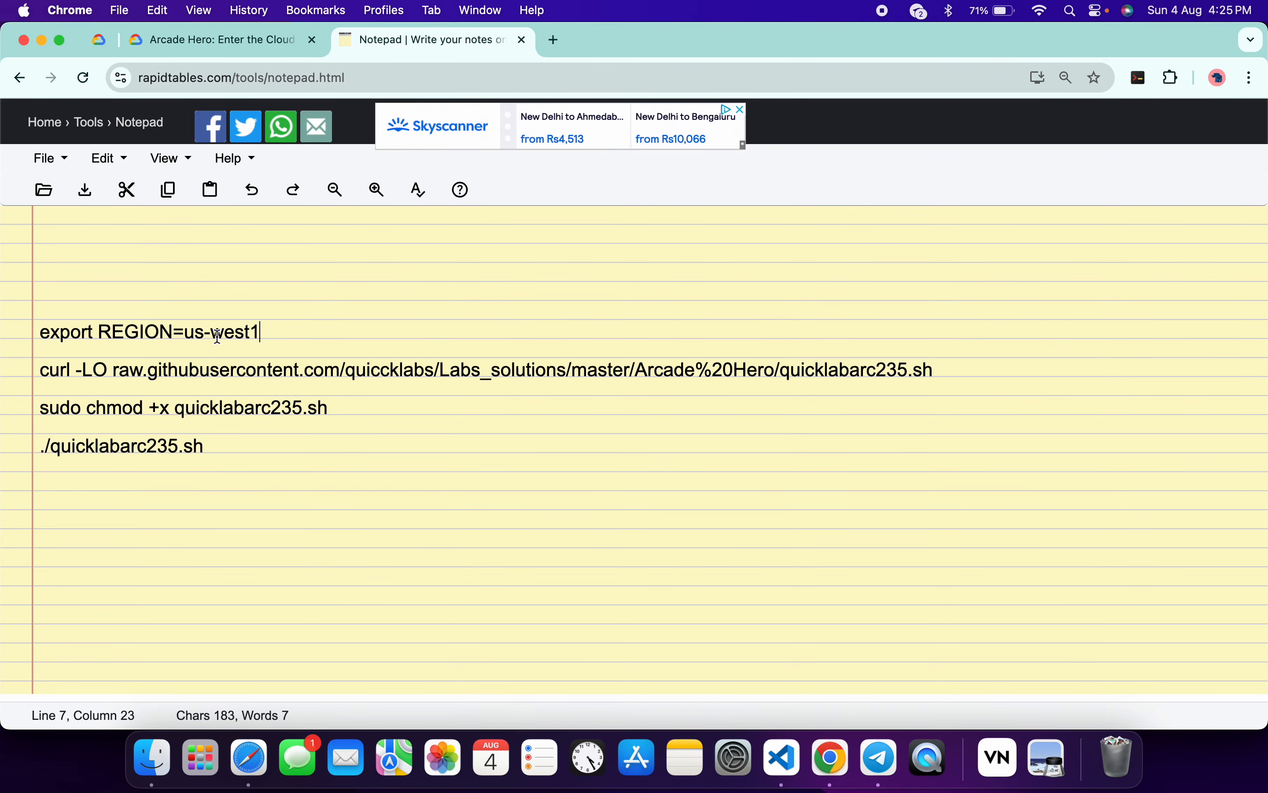
mouse_move(189, 346)
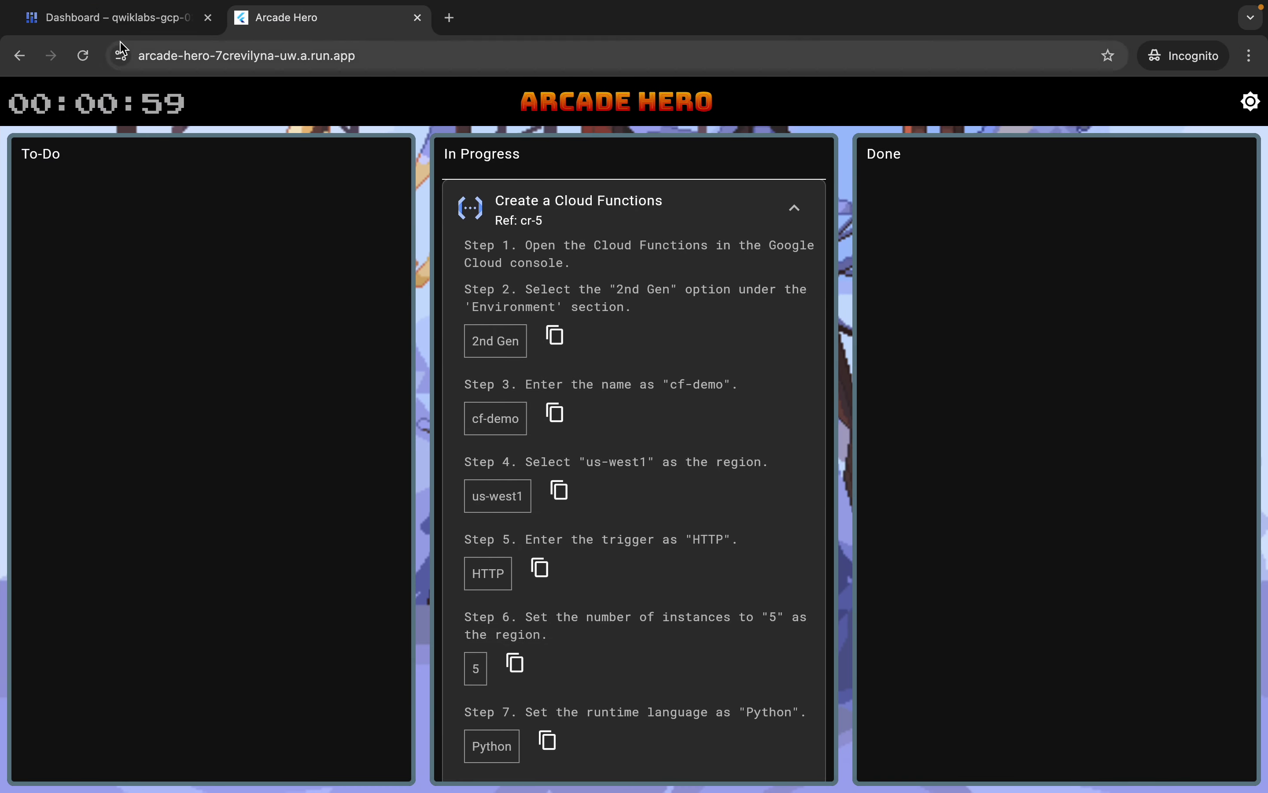
Paste the export, curl, chmod and run commands into Cloud Shell to deploy the function
left_click(111, 17)
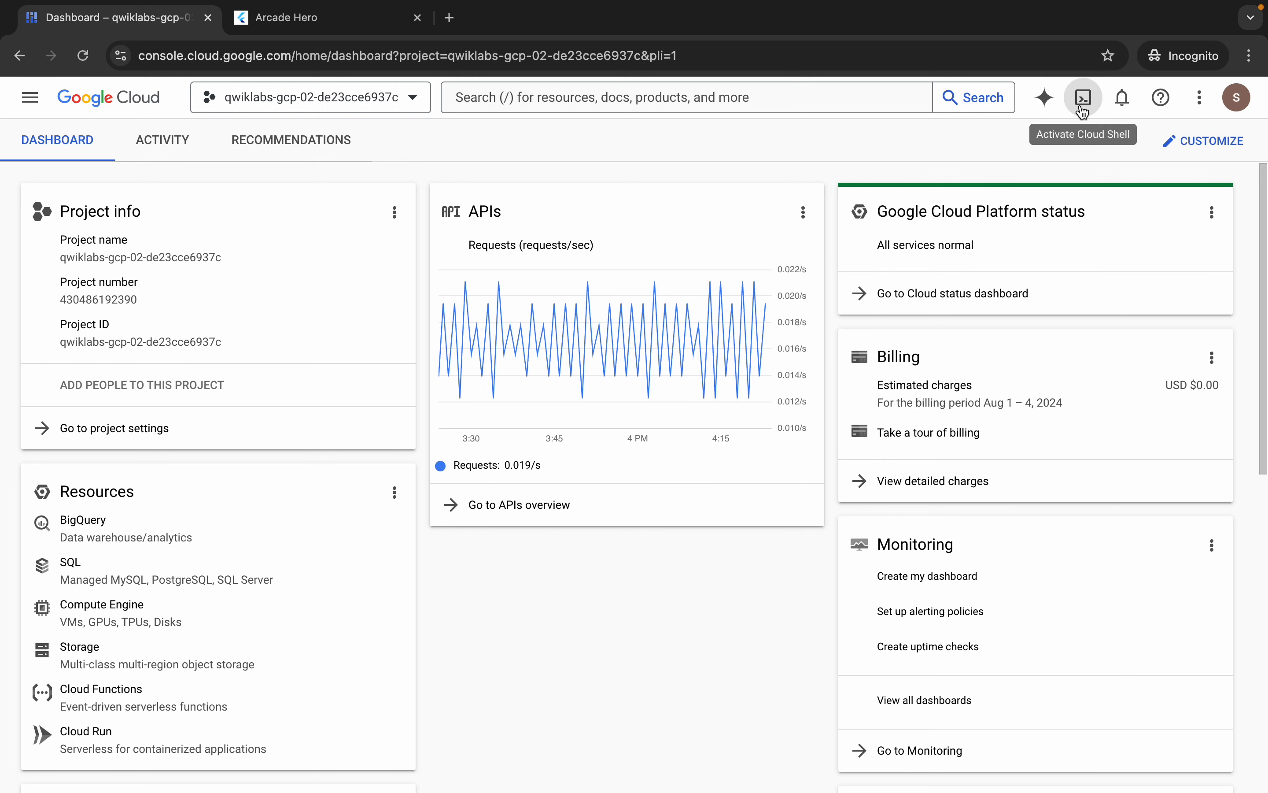
left_click(1083, 97)
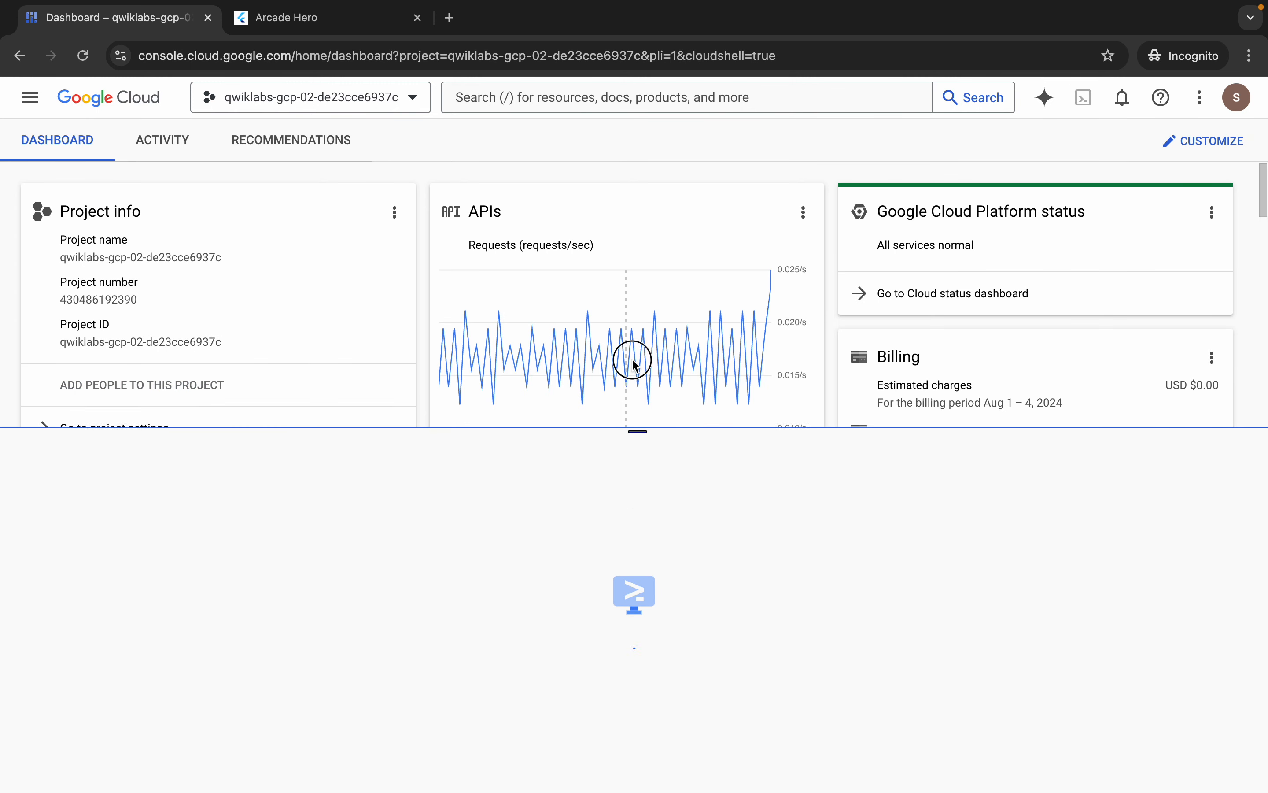
left_click(1084, 96)
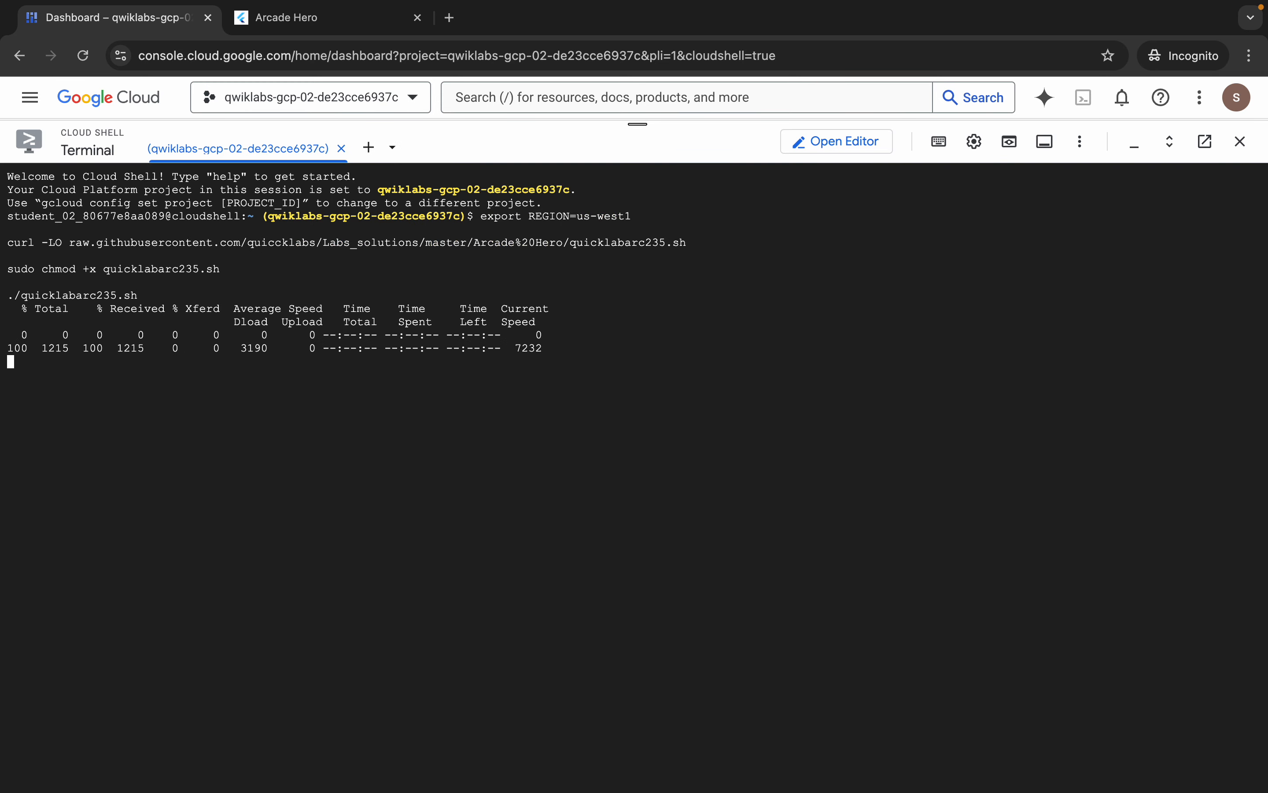
mouse_move(976, 452)
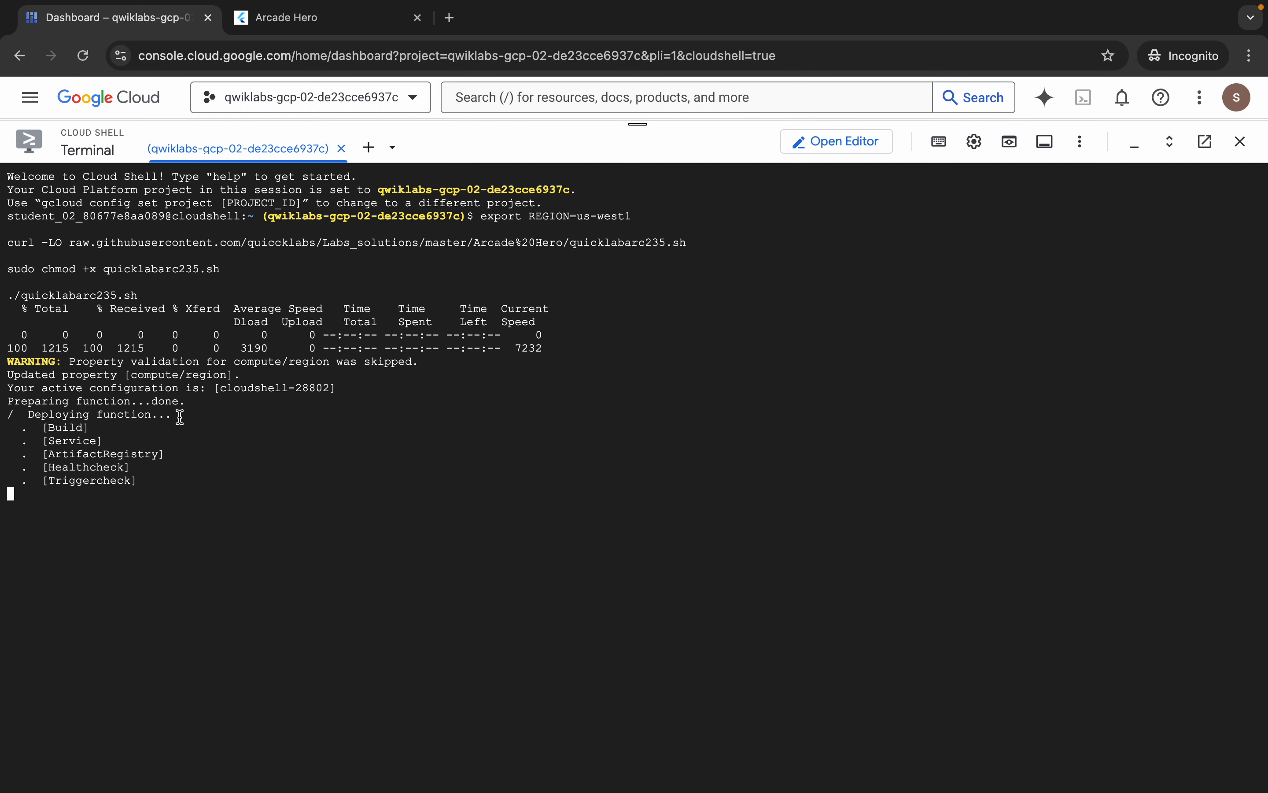
mouse_move(140, 419)
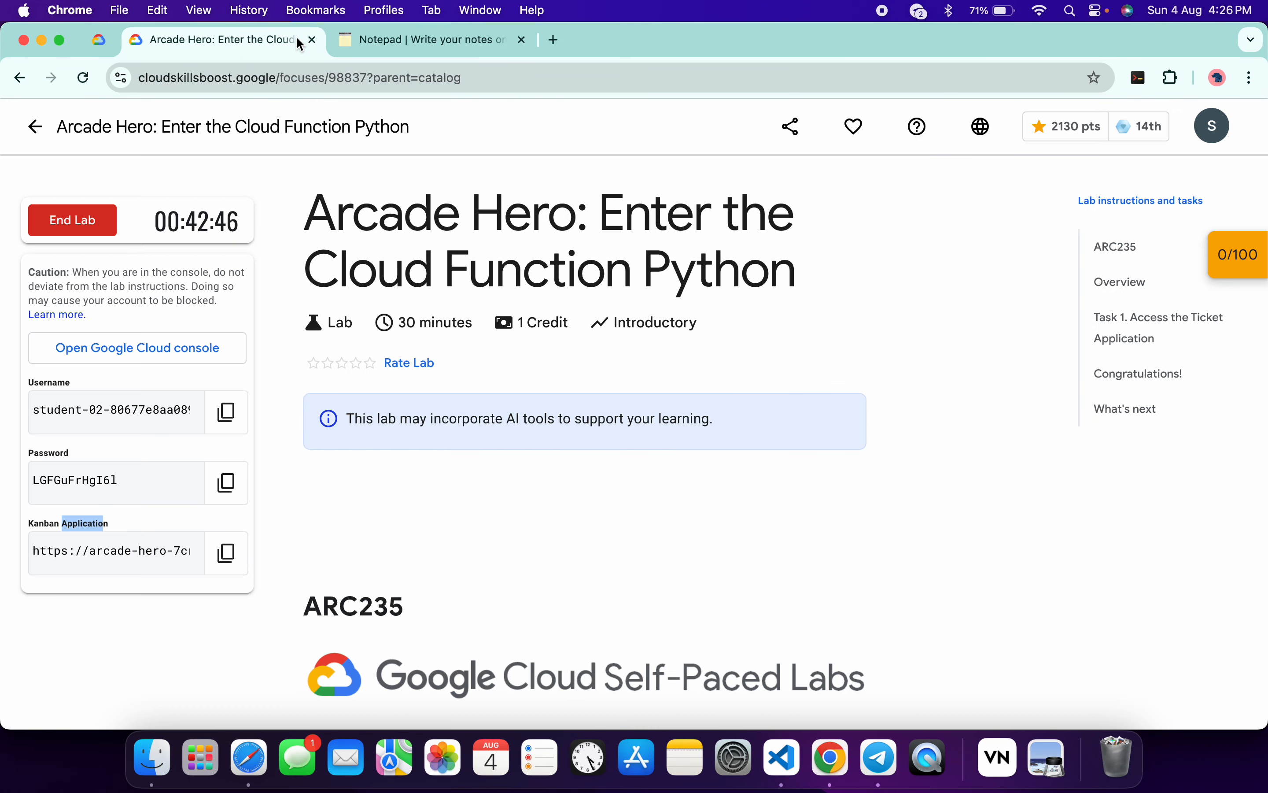
Check progress on the Fix this ticket checkpoint and confirm 100/100
left_click(1237, 254)
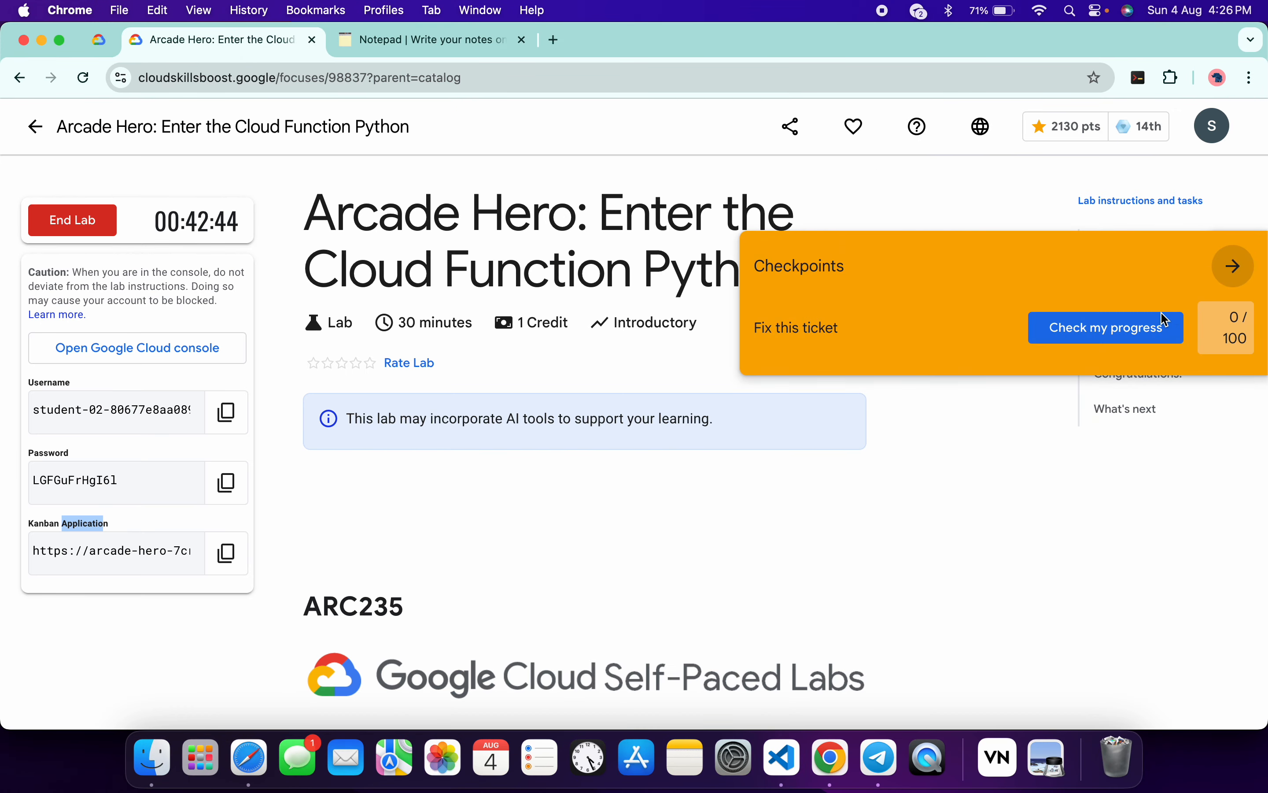
left_click(1106, 328)
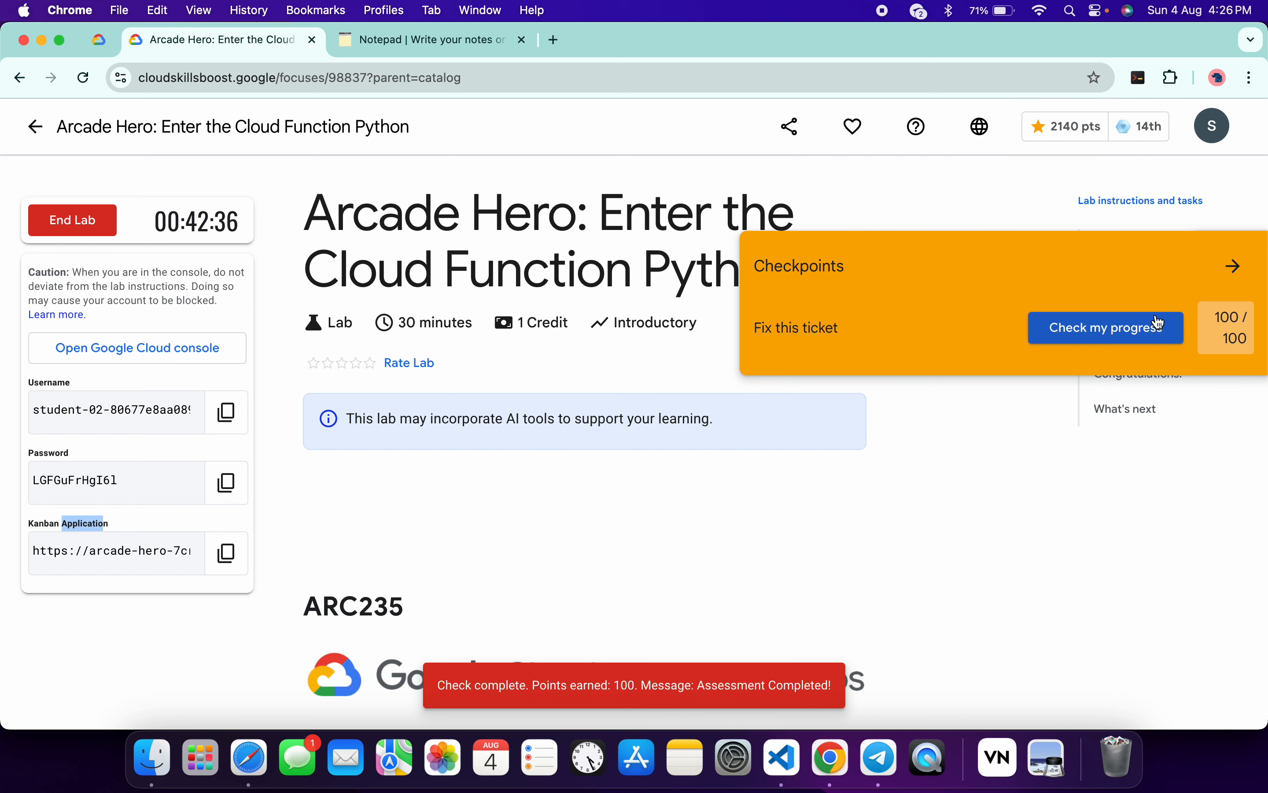
mouse_move(871, 322)
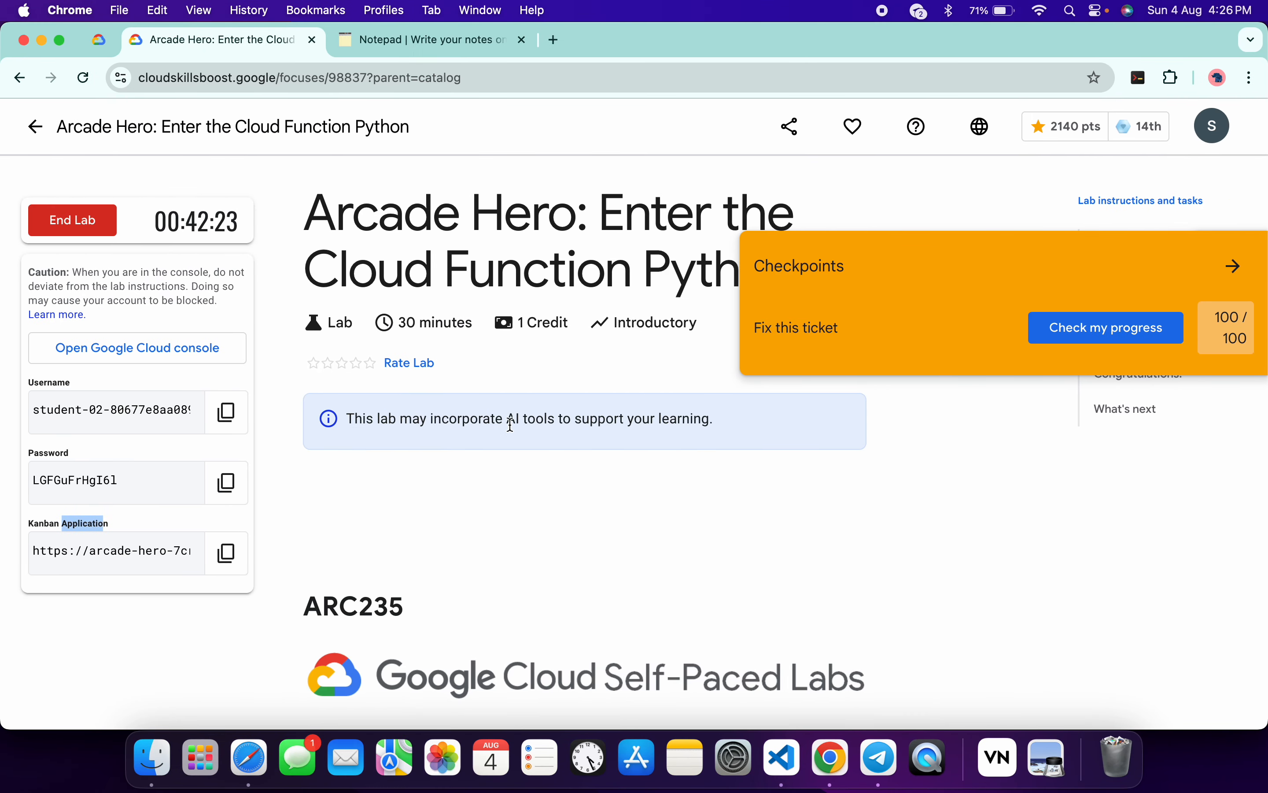
mouse_move(667, 438)
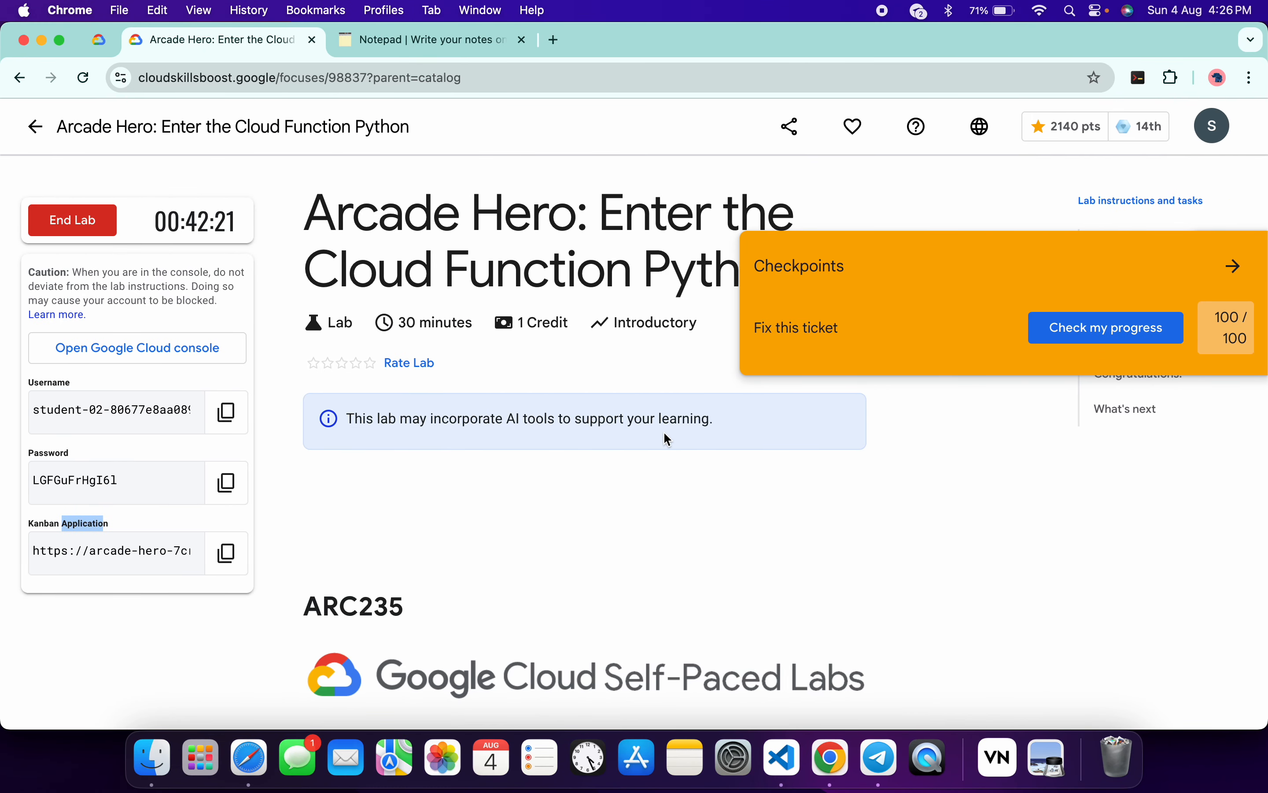
mouse_move(1233, 266)
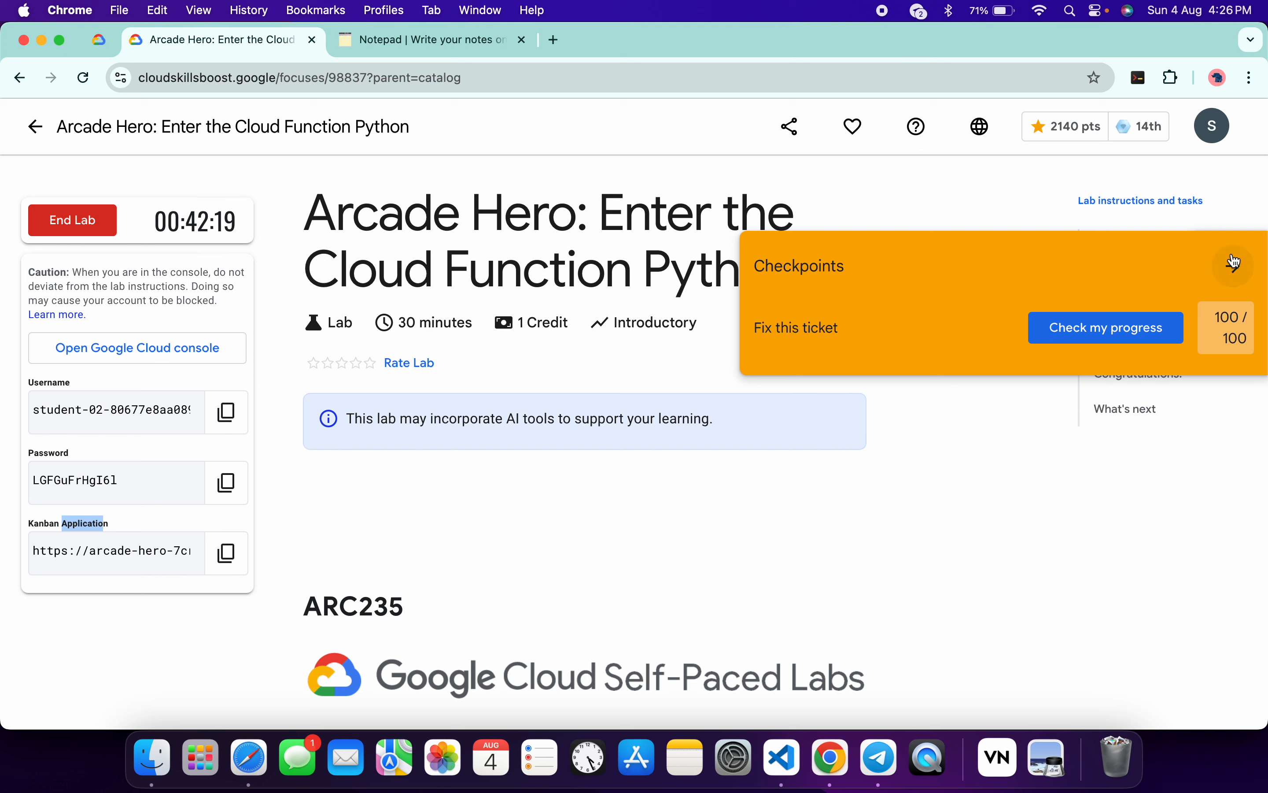
left_click(1234, 264)
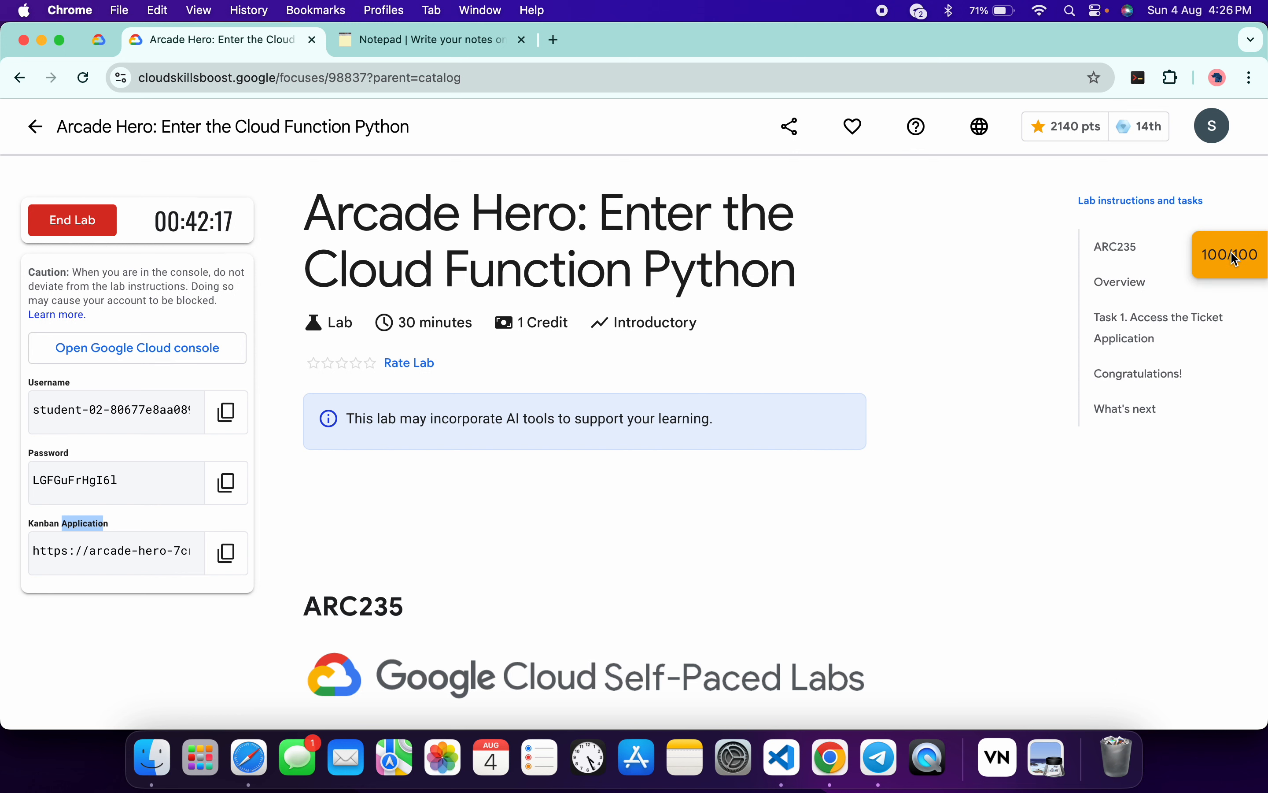